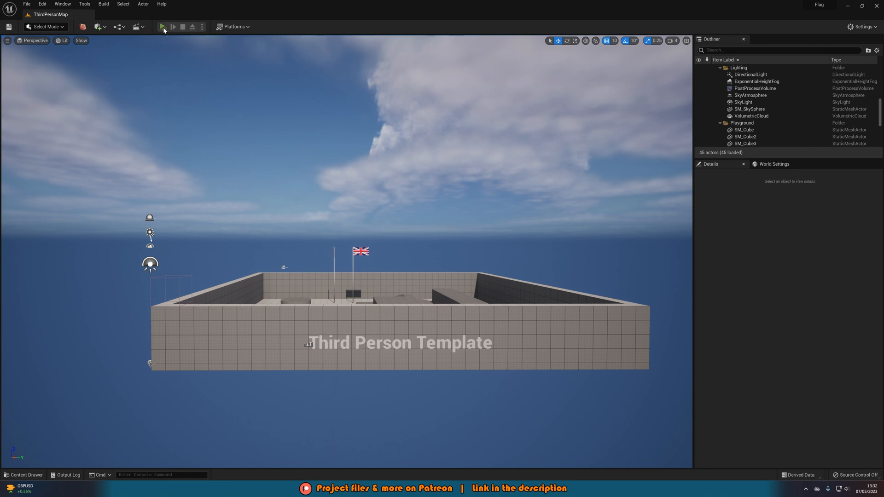
# Step: Select Union_Jack_Flag in the Outliner to show its Details panel
pyautogui.click(162, 26)
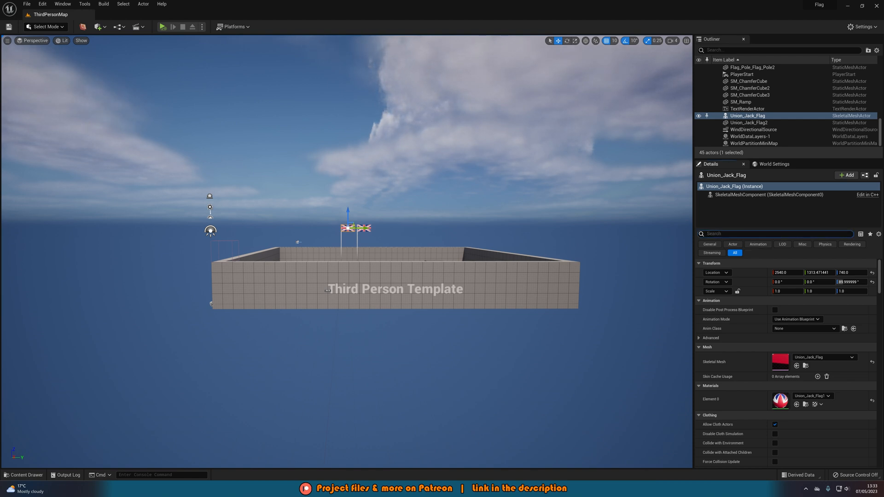
# Step: Filter Details for 'bounds sc' and raise the flag's Bounds Scale to 2
pyautogui.write('bounds')
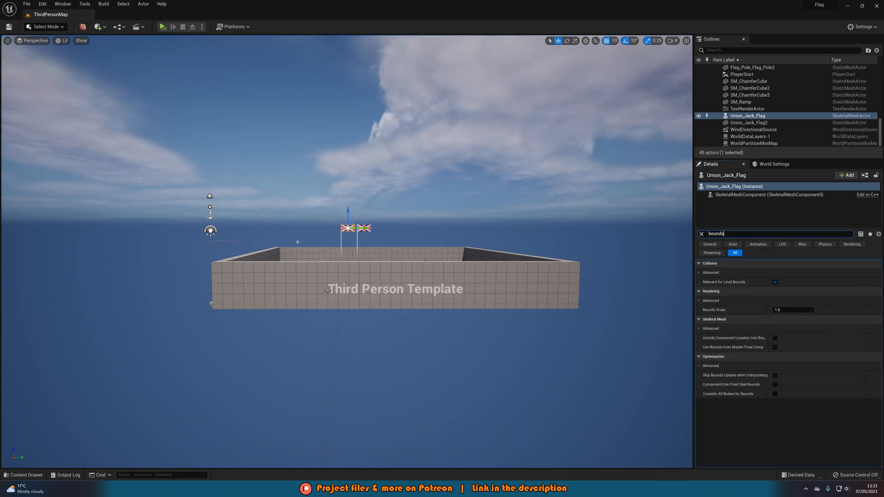
pyautogui.write('sc')
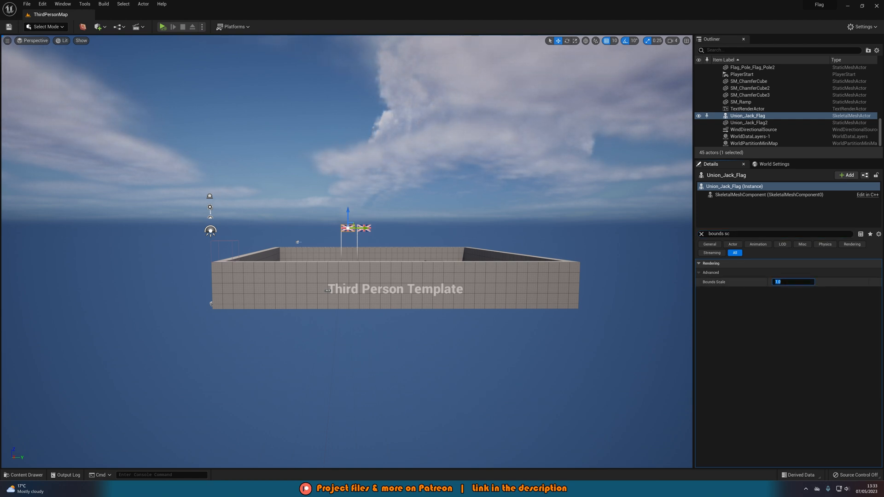
pyautogui.write('2')
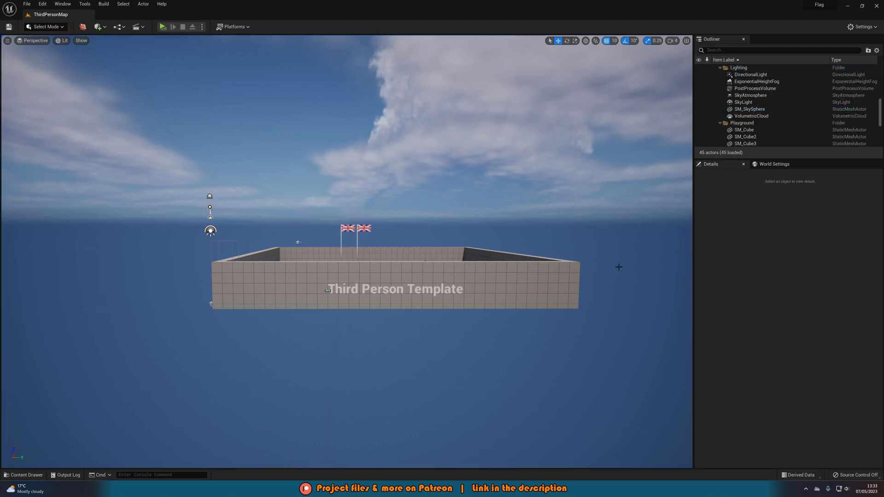
pyautogui.moveTo(510, 257)
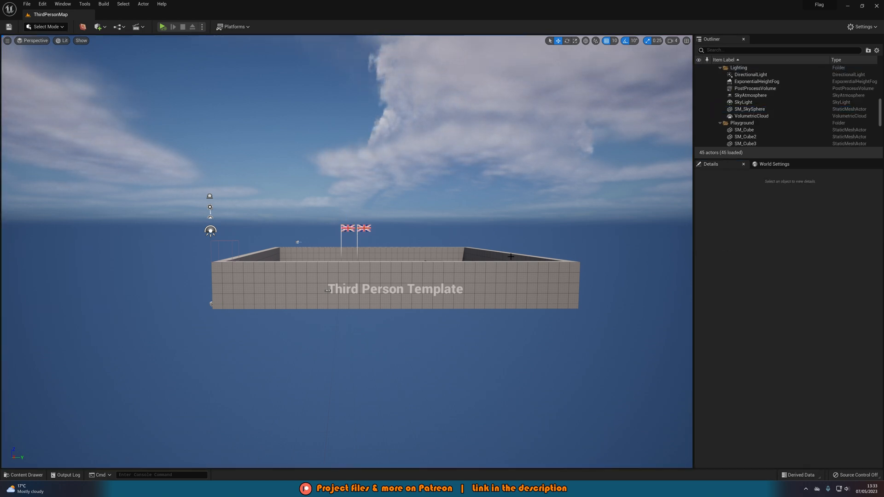
# Step: Zoom toward the flags and reselect Union_Jack_Flag, showing Bounds Scale 10.0
pyautogui.scroll(-3)
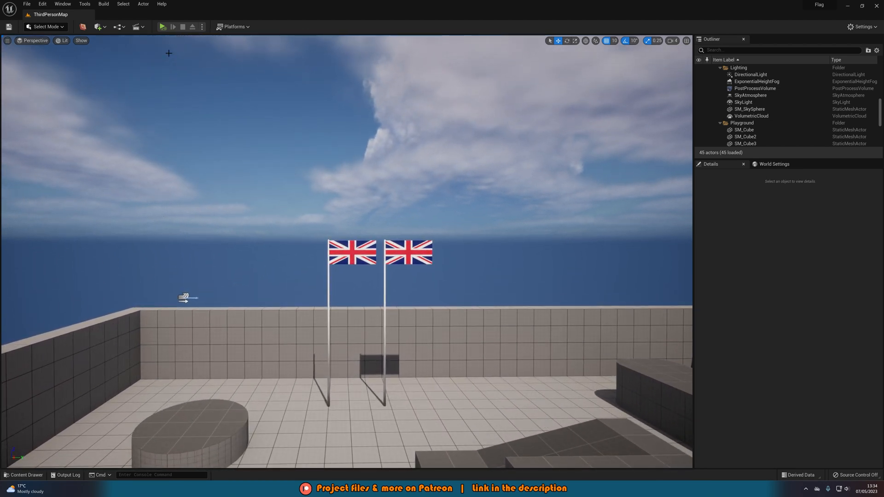
pyautogui.click(163, 26)
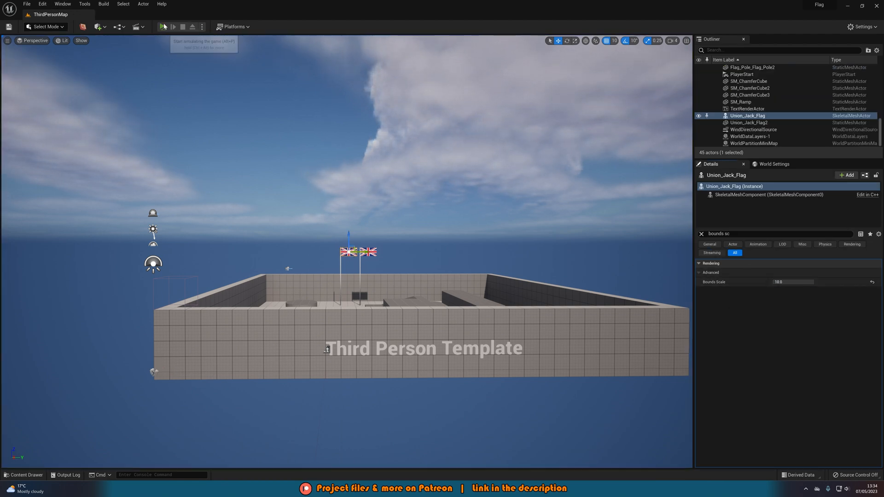
# Step: Simulate the level, stop, and simulate again so the skeletal flag ripples beside the static one
pyautogui.click(163, 27)
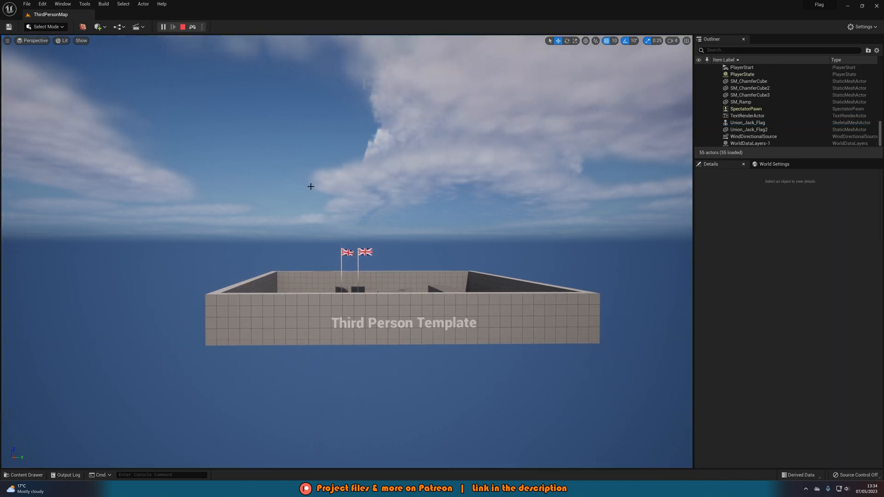
pyautogui.scroll(-3)
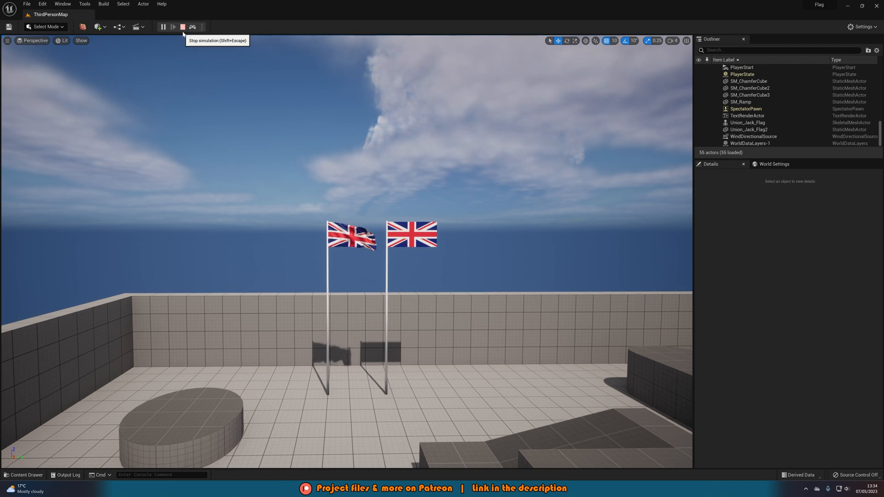
pyautogui.click(182, 27)
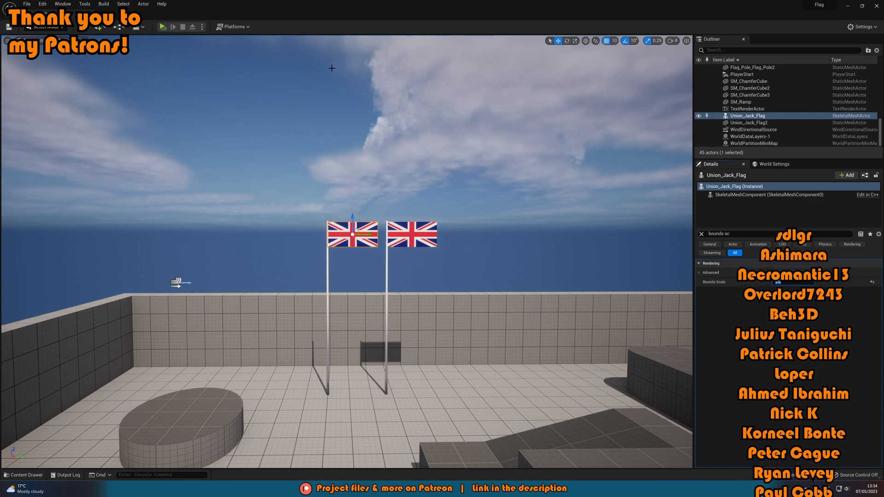
pyautogui.click(162, 26)
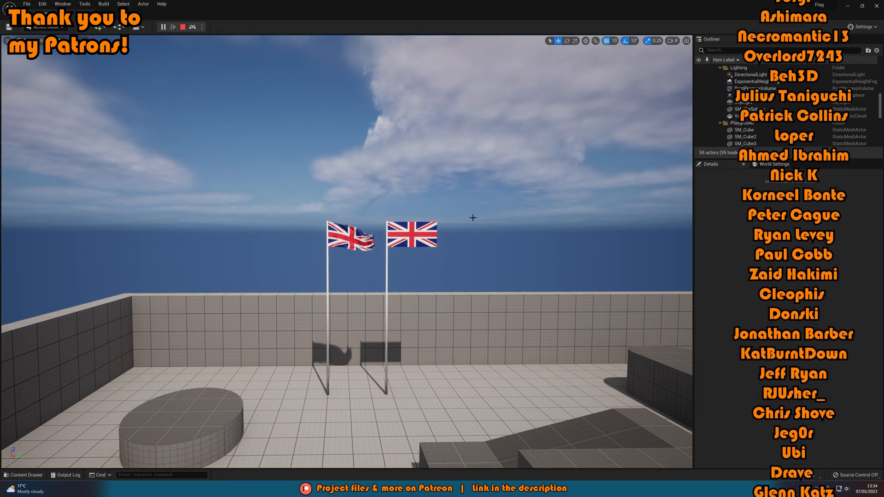